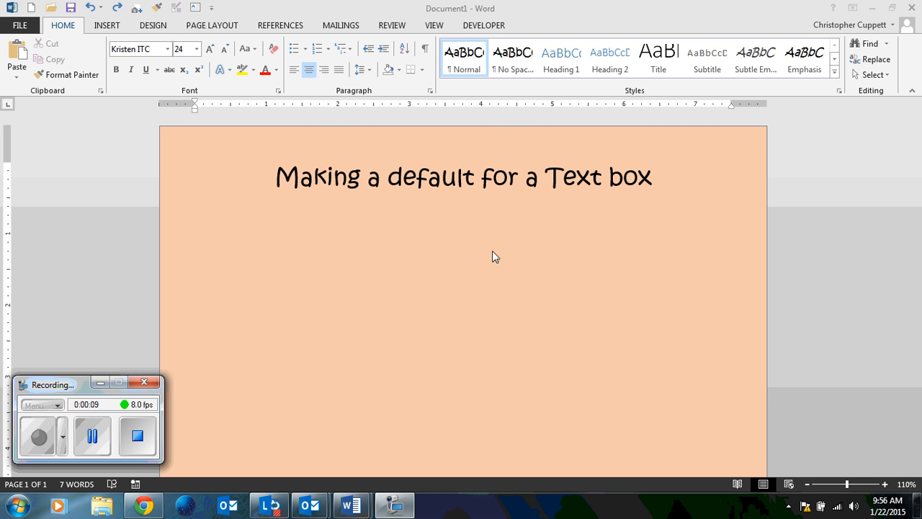
mouse_move(606, 229)
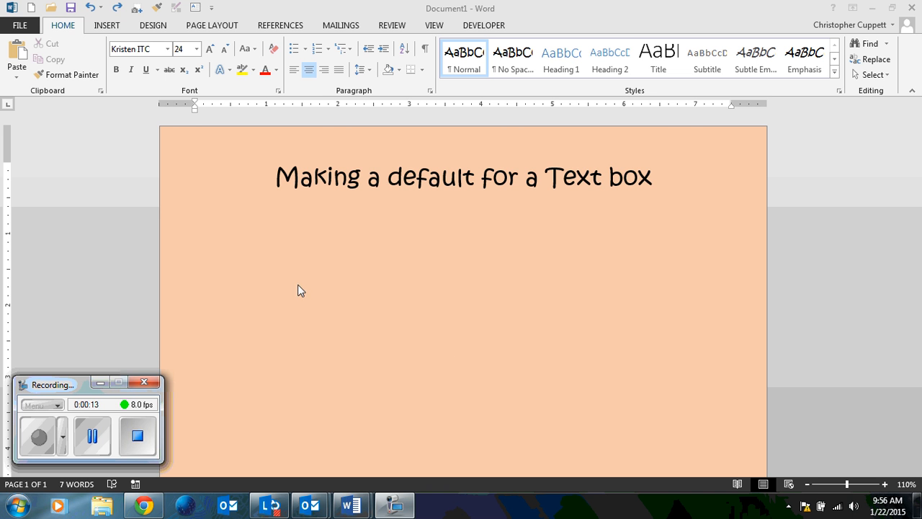
mouse_move(123, 25)
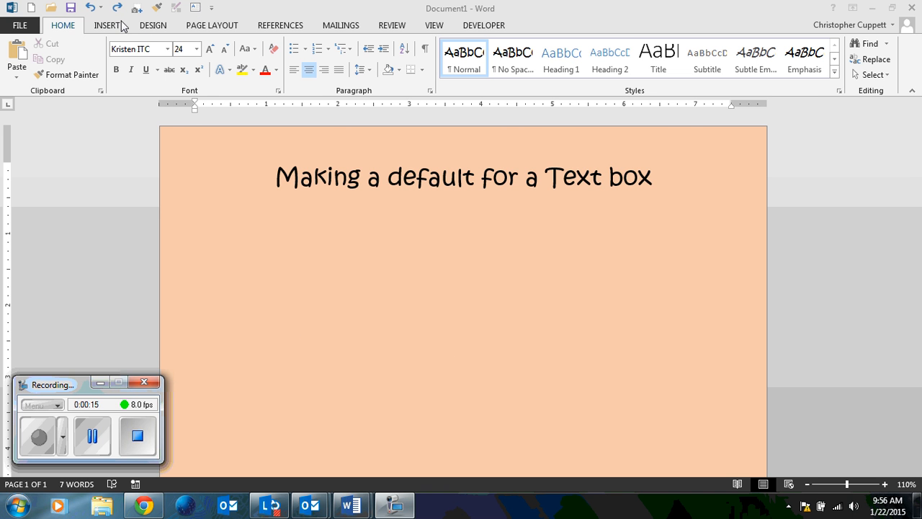
Step: Start Draw Text Box from the Insert ribbon's Text Box gallery
click(107, 25)
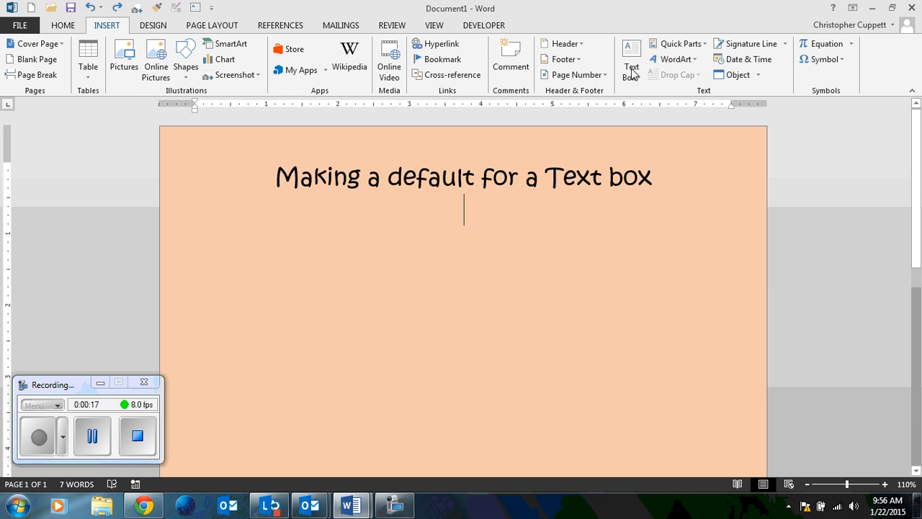
click(631, 59)
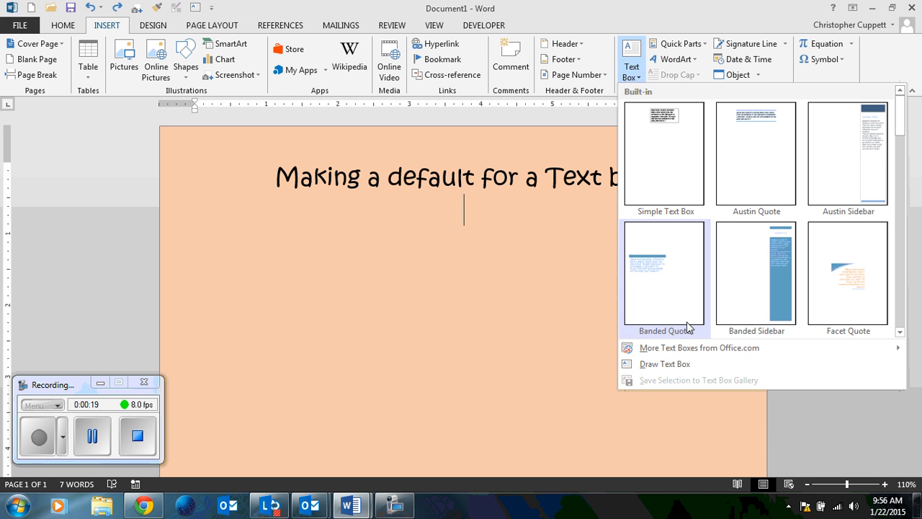
mouse_move(664, 364)
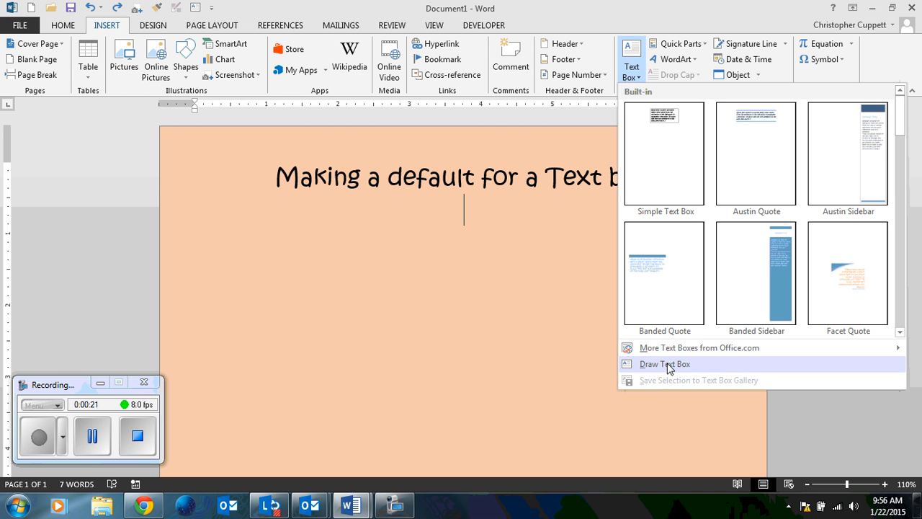
mouse_move(654, 369)
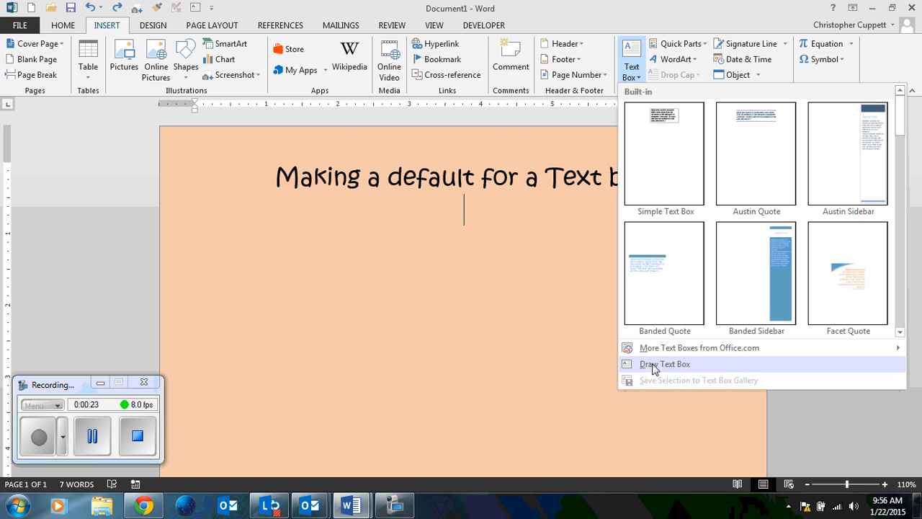
click(664, 364)
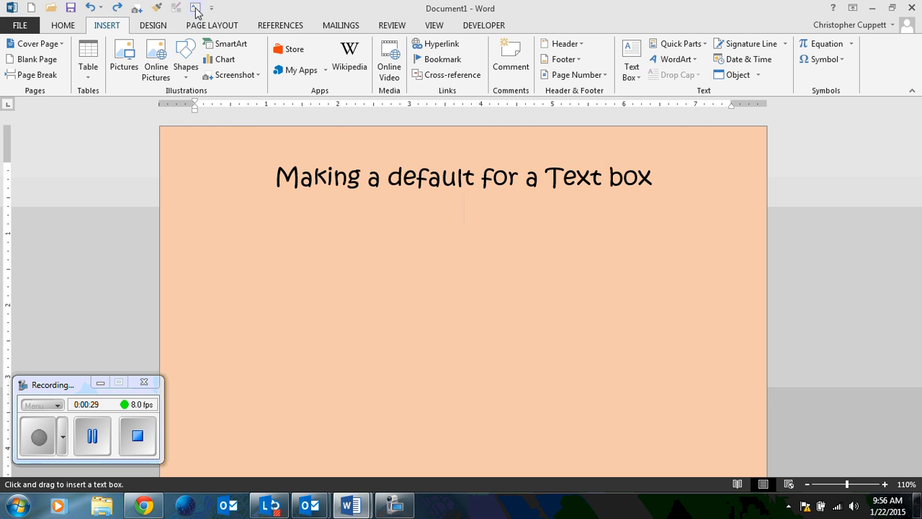
Step: Drag out an empty text box on the page just below the title
drag(372, 236, 512, 336)
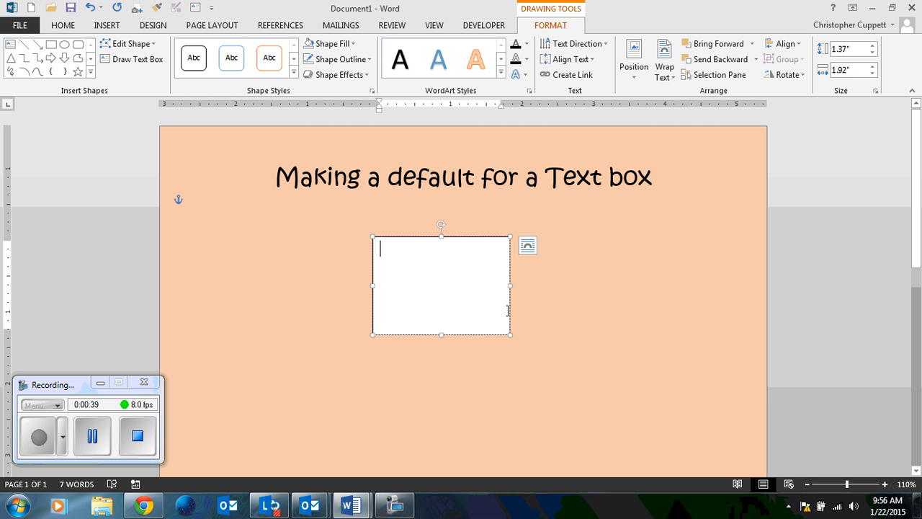
mouse_move(455, 263)
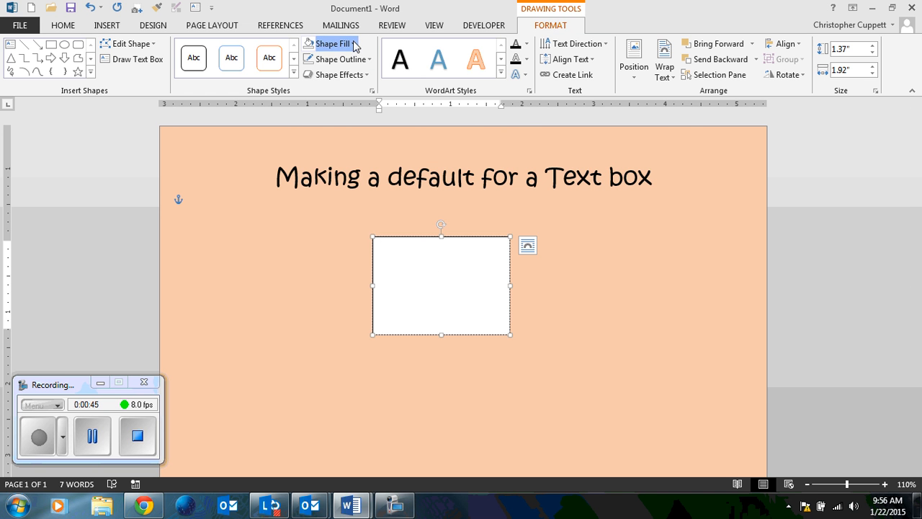
Step: Give the text box No Fill and No Outline, then enter the sample text 'fdgd'
click(331, 44)
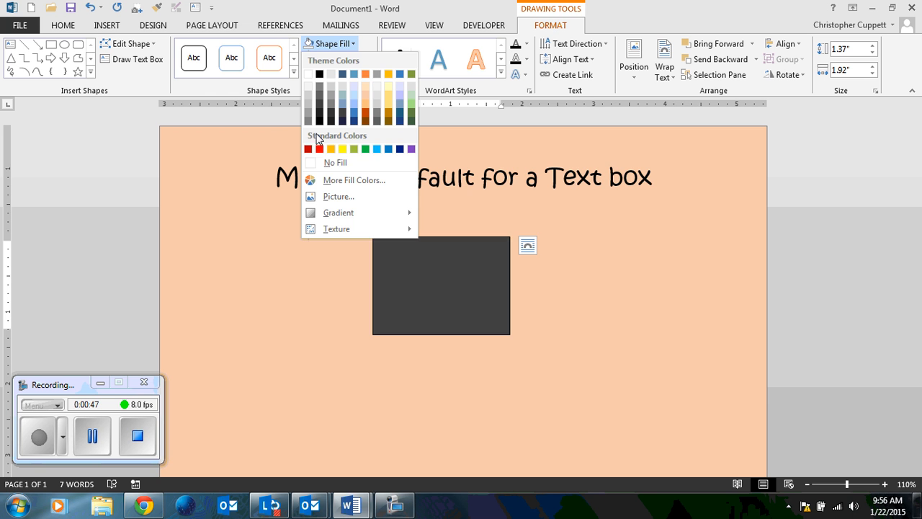
click(335, 162)
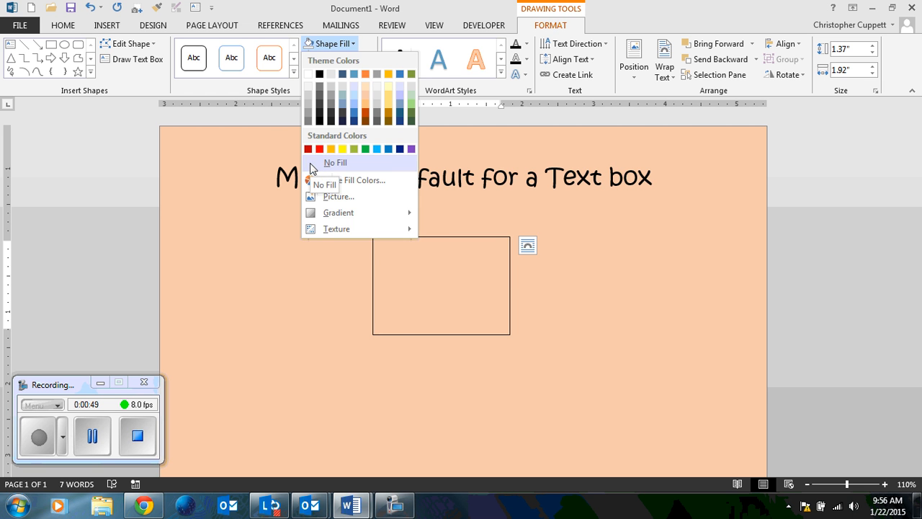
click(335, 163)
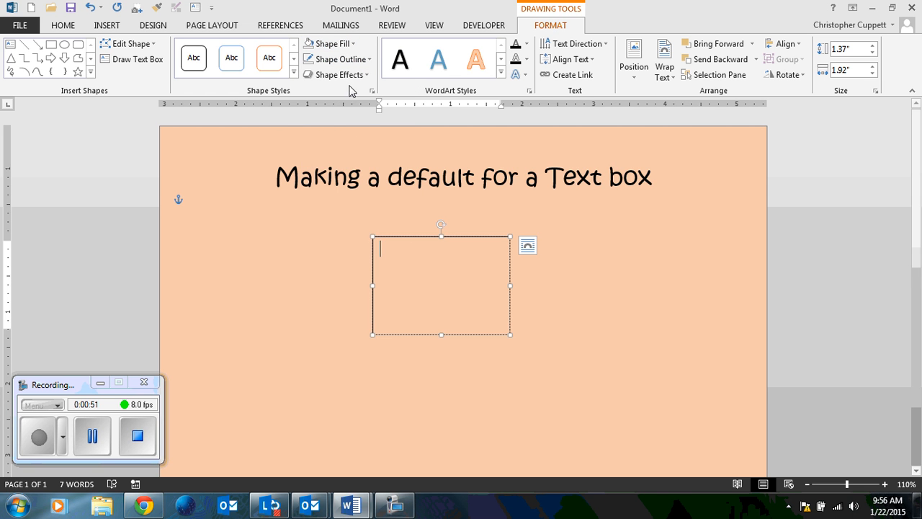
click(335, 60)
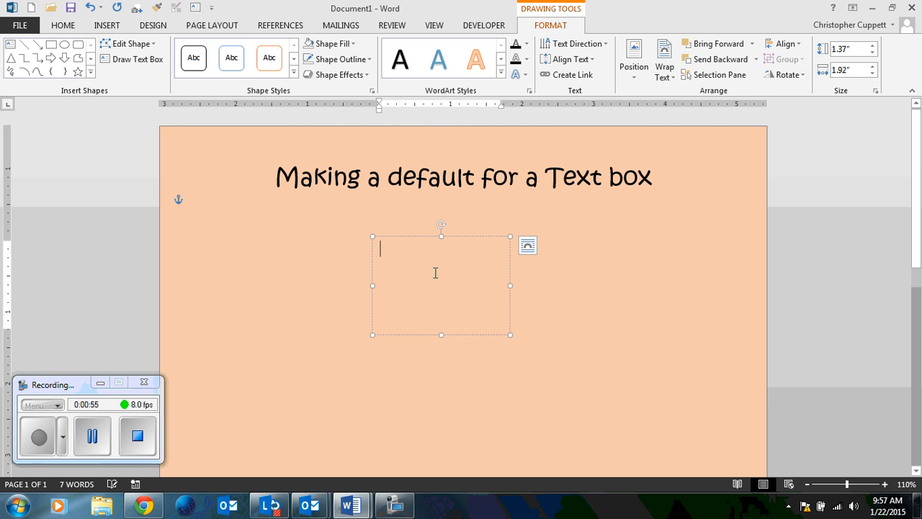
text(fdgd)
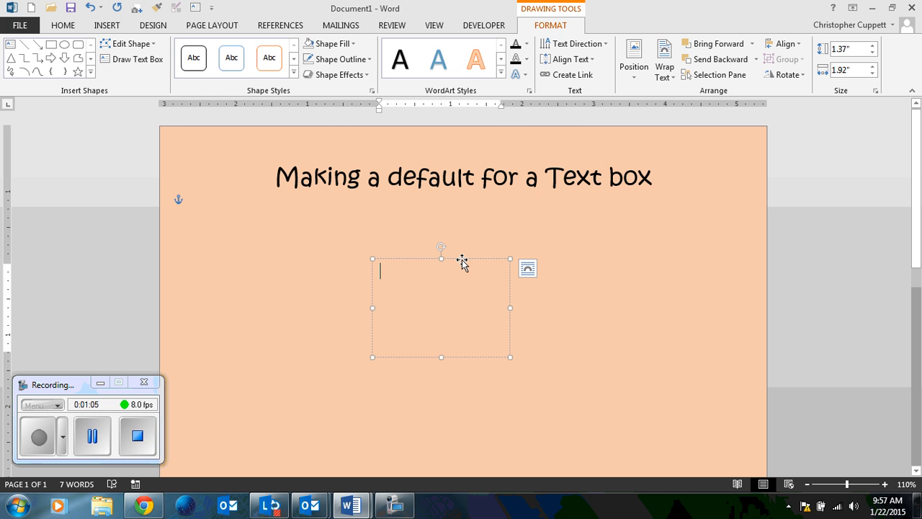
mouse_move(456, 259)
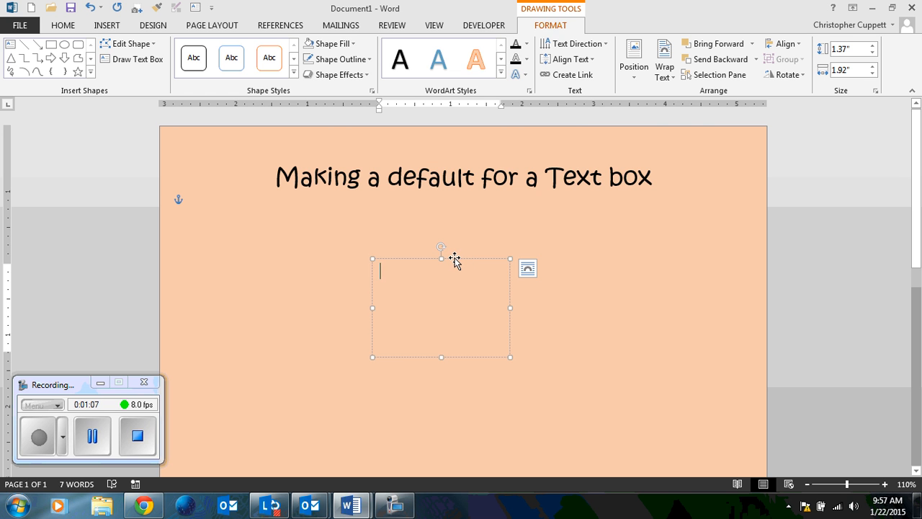
Step: Choose Set as Default Text Box from the box border's context menu
right_click(454, 257)
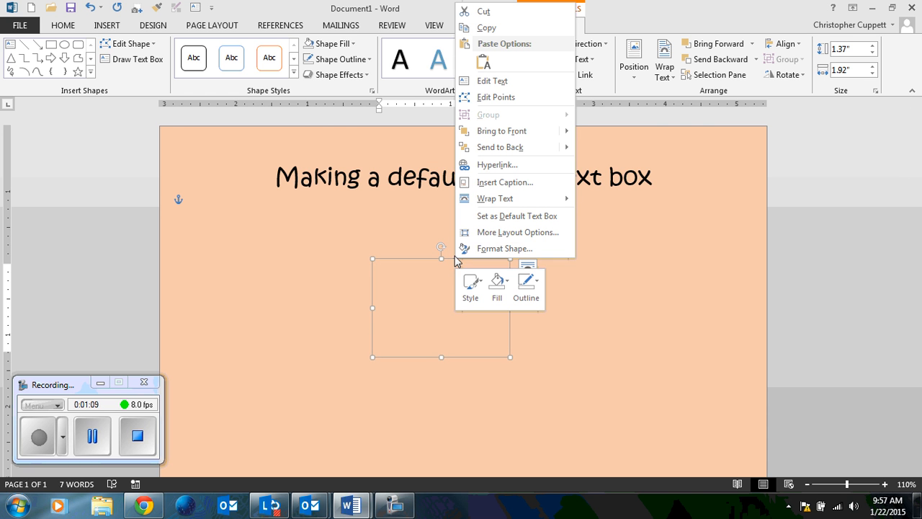
mouse_move(513, 216)
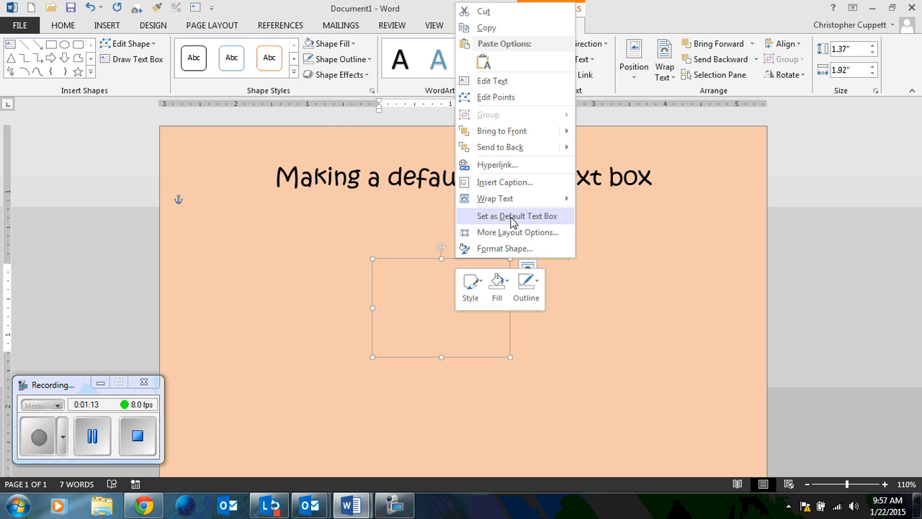
click(516, 216)
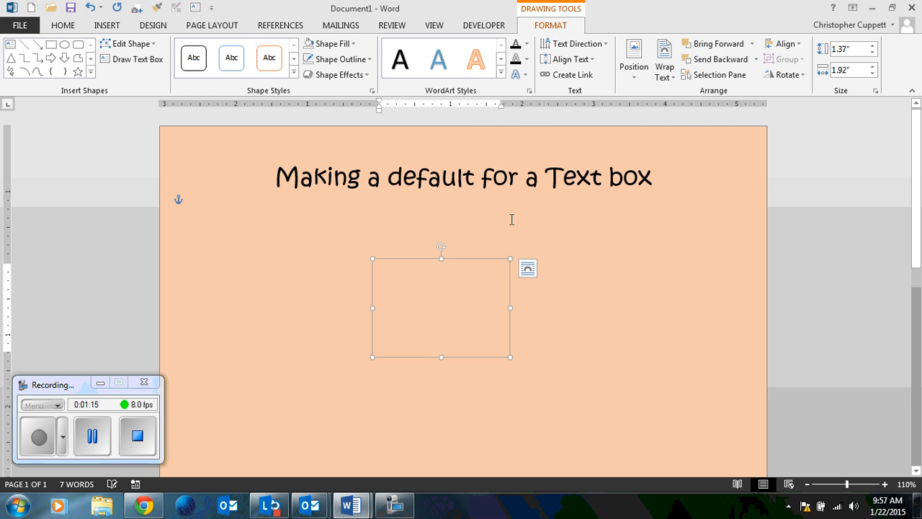
Step: Draw a second text box right of centre using the new transparent default, then reselect the first box
click(62, 25)
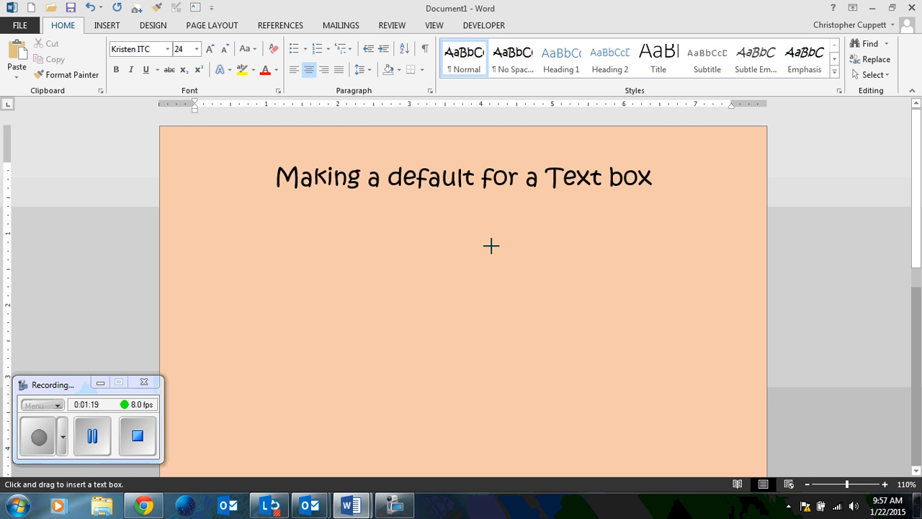
drag(522, 245, 653, 339)
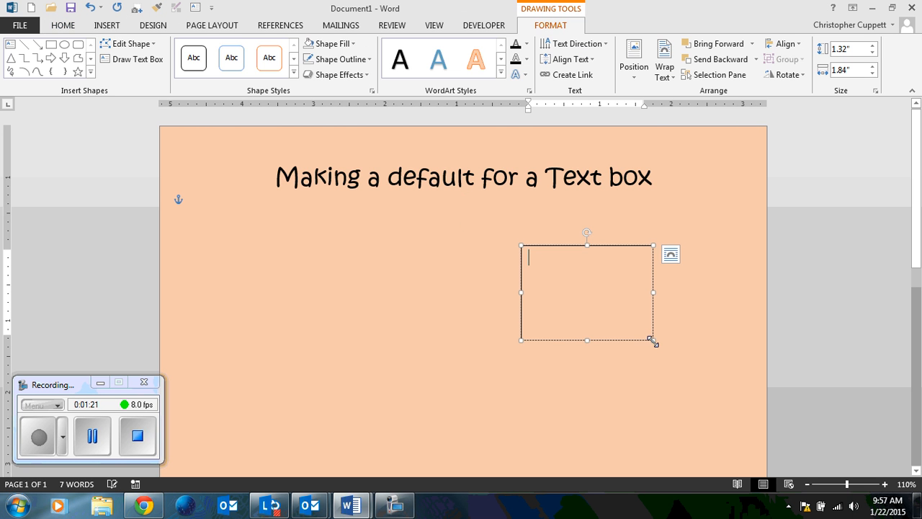
mouse_move(681, 288)
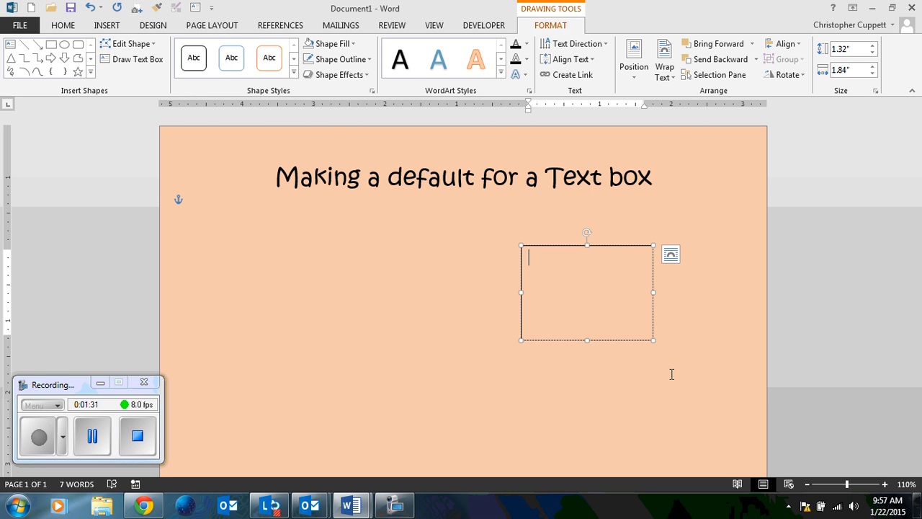
mouse_move(606, 301)
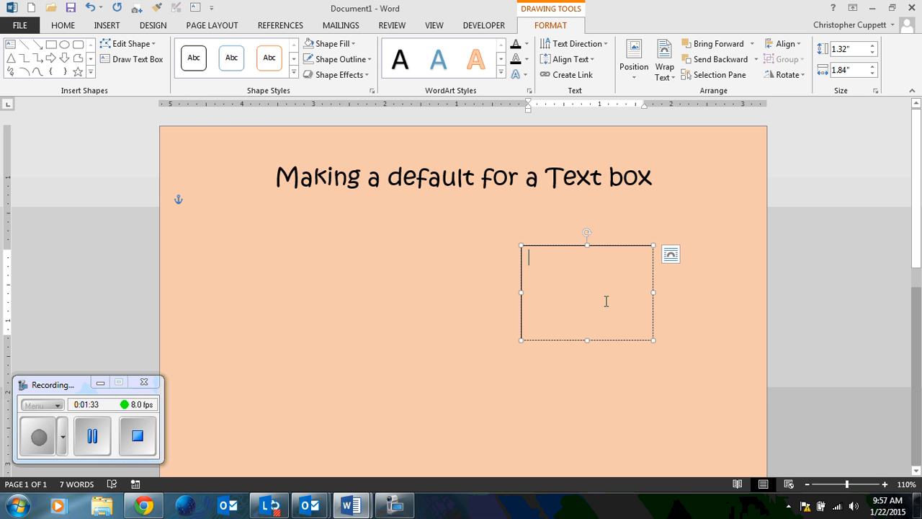
mouse_move(339, 59)
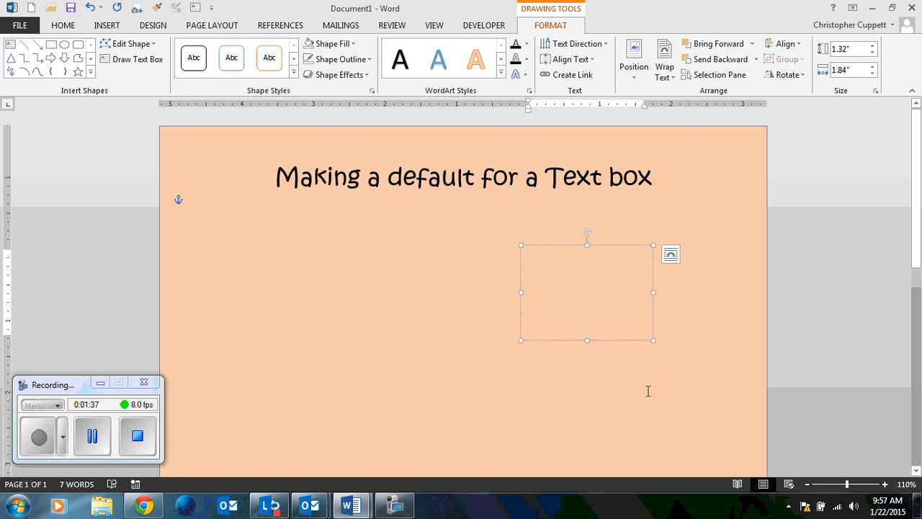
drag(588, 292, 441, 308)
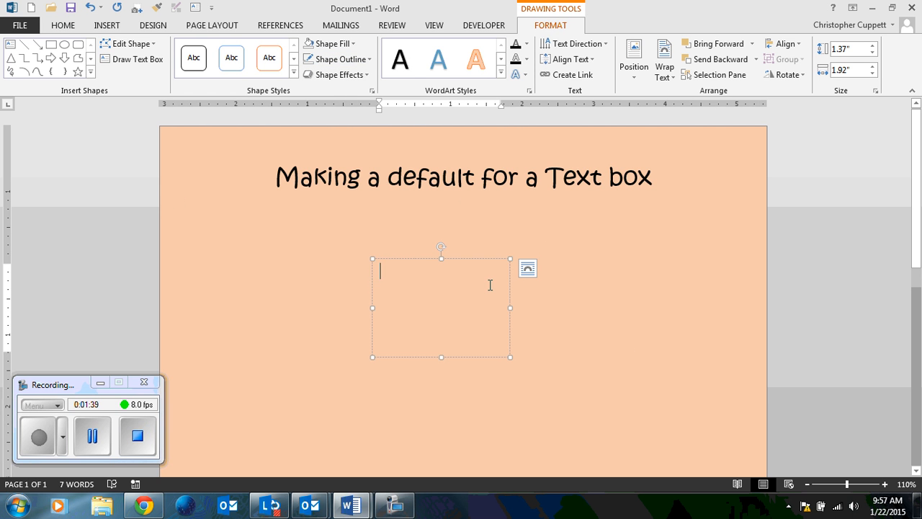
mouse_move(335, 410)
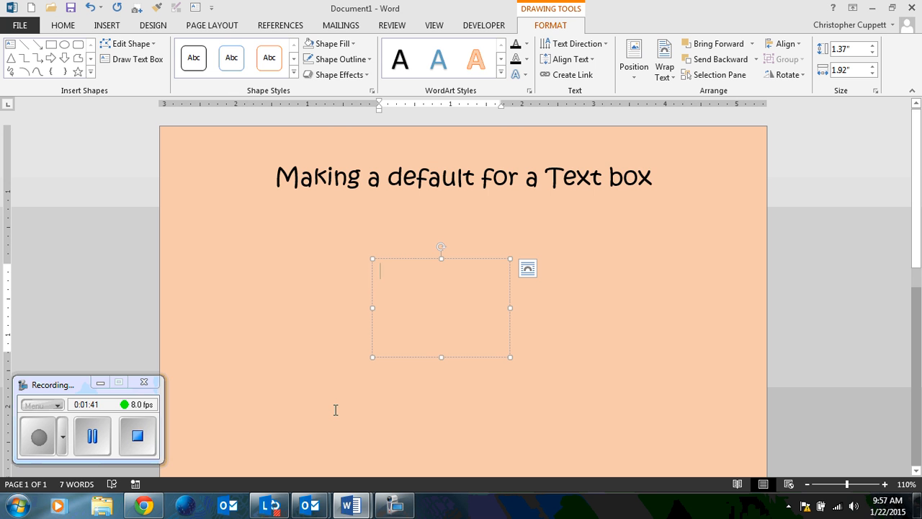